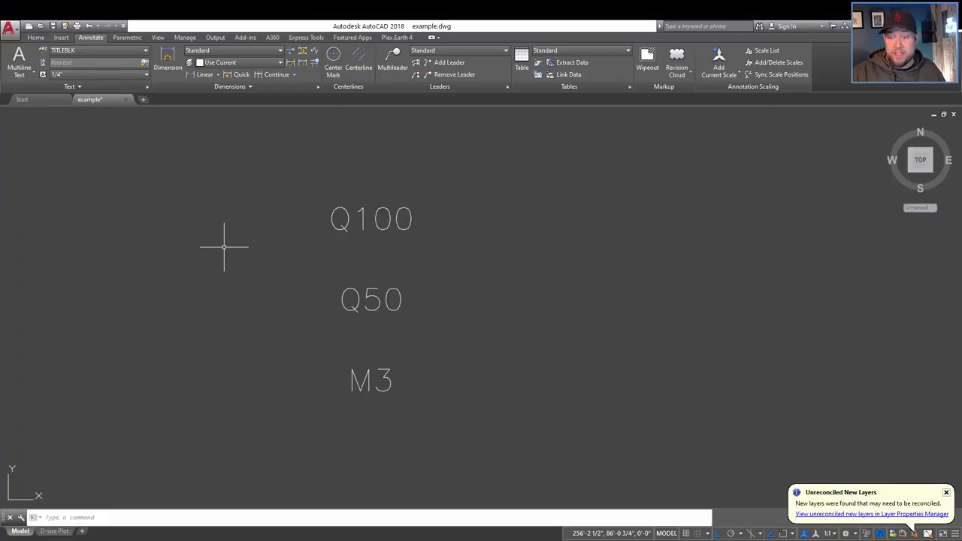
mouse_move(288, 236)
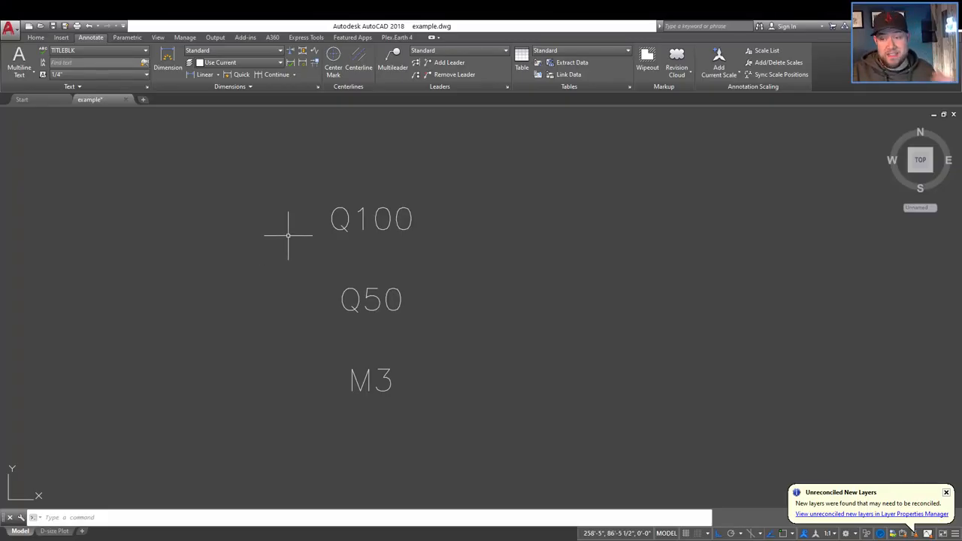
mouse_move(383, 247)
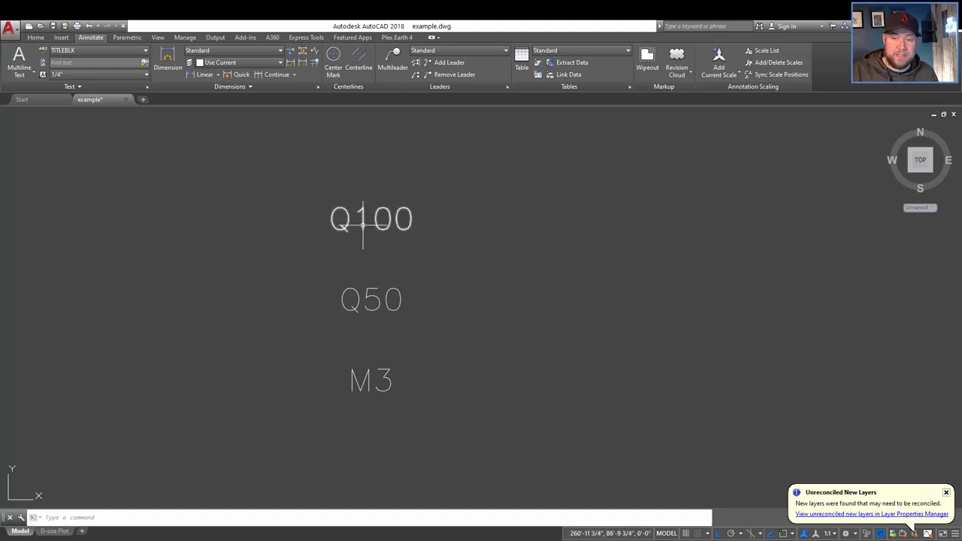
mouse_move(300, 289)
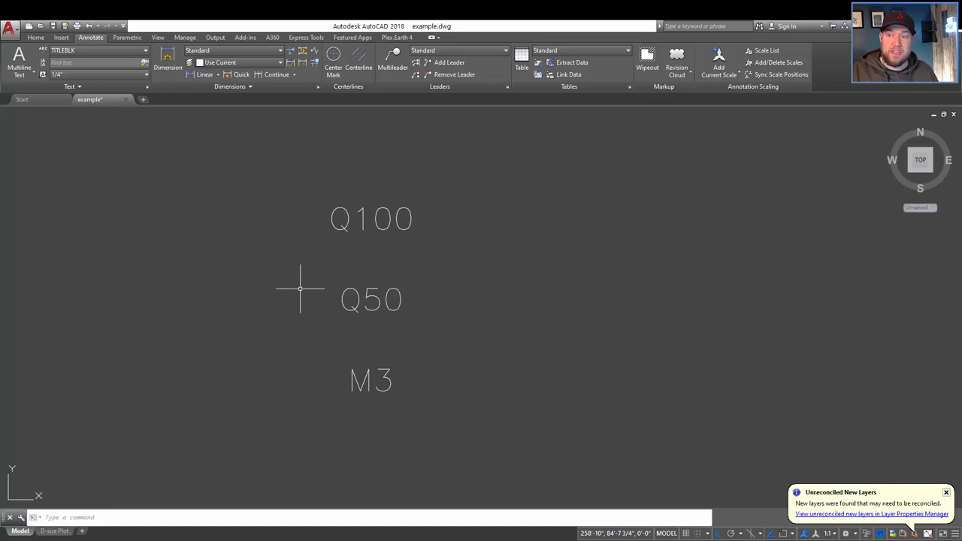
mouse_move(337, 238)
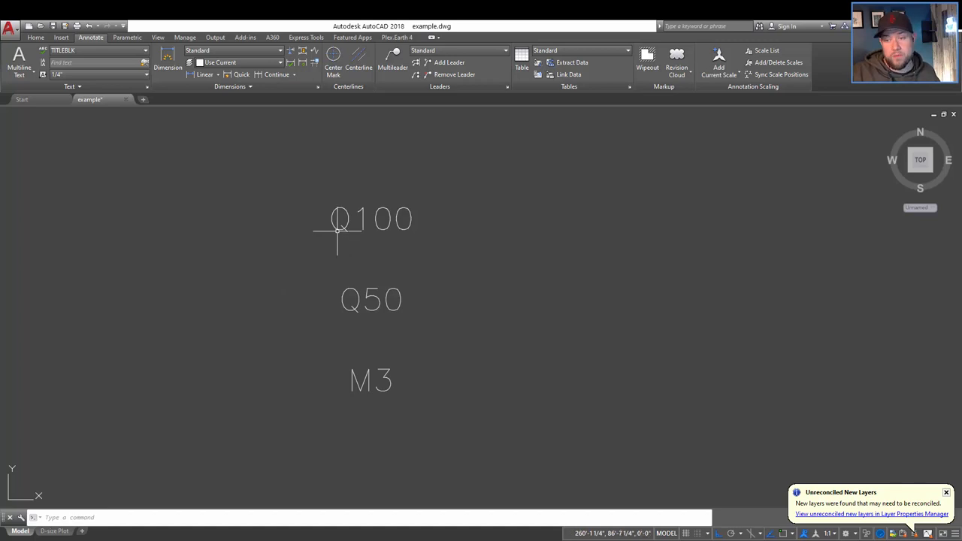
mouse_move(345, 228)
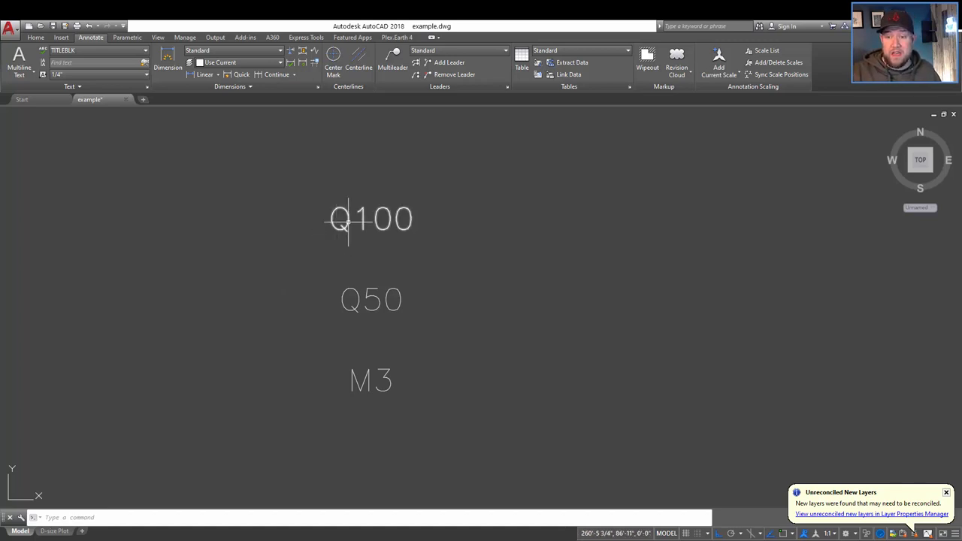
Edit the Q100 text and stack the 100 with a slash separator so it shows as superscript
double_click(370, 219)
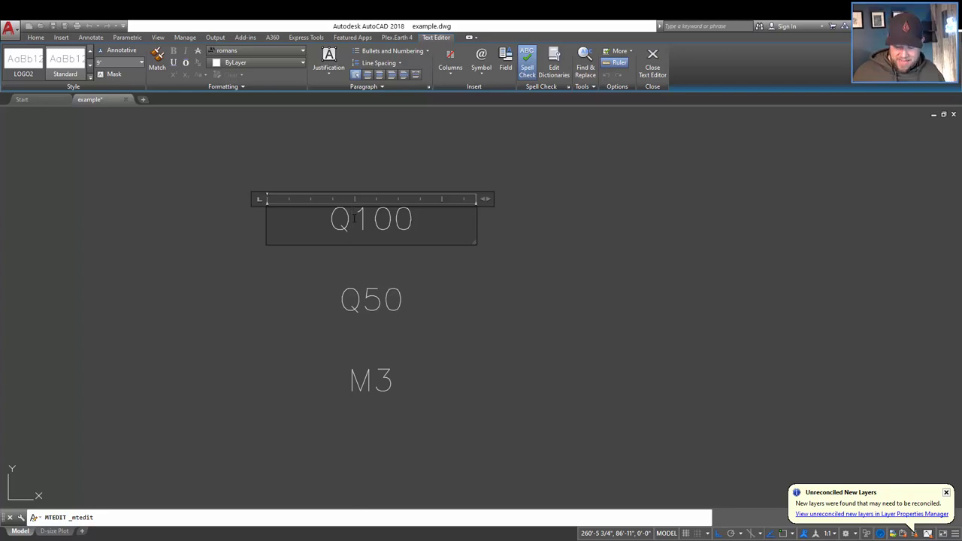
text(4)
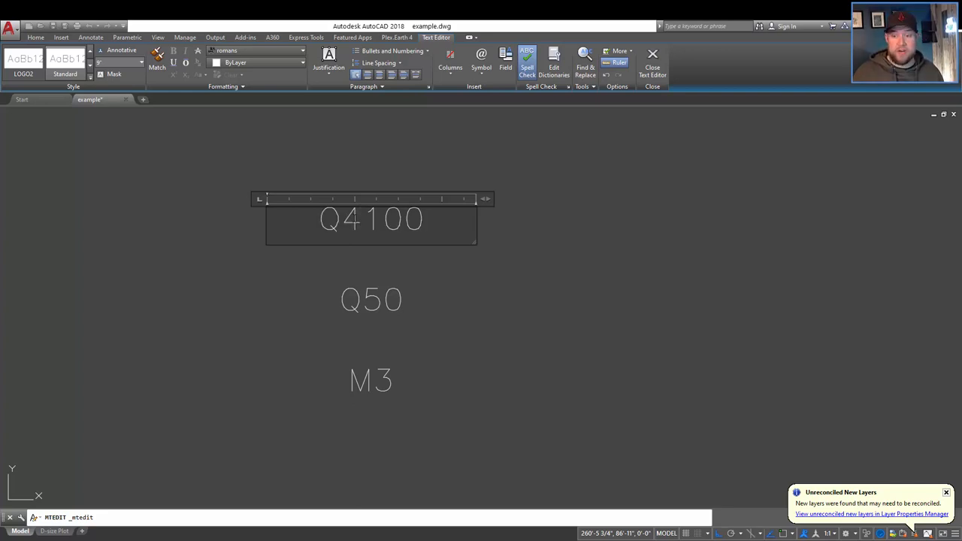
text(/)
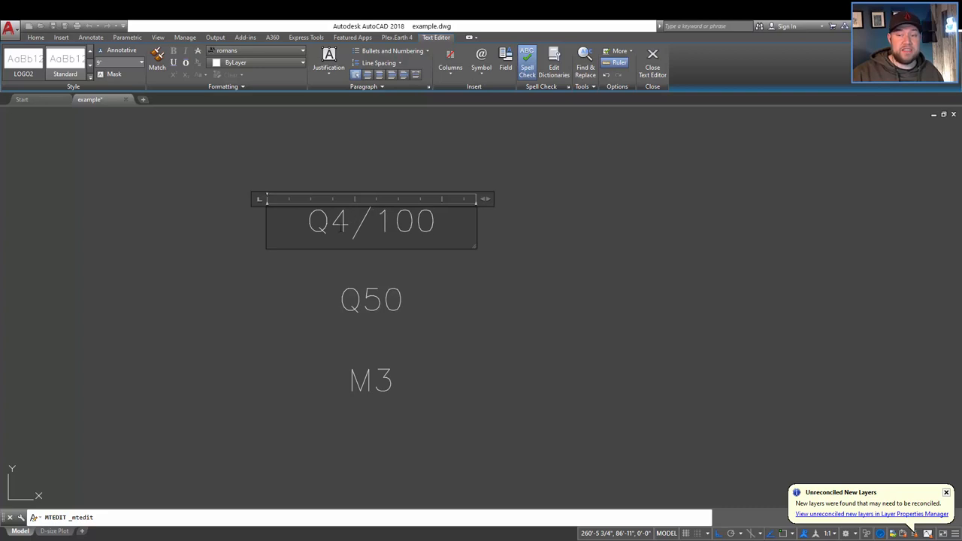
right_click(368, 220)
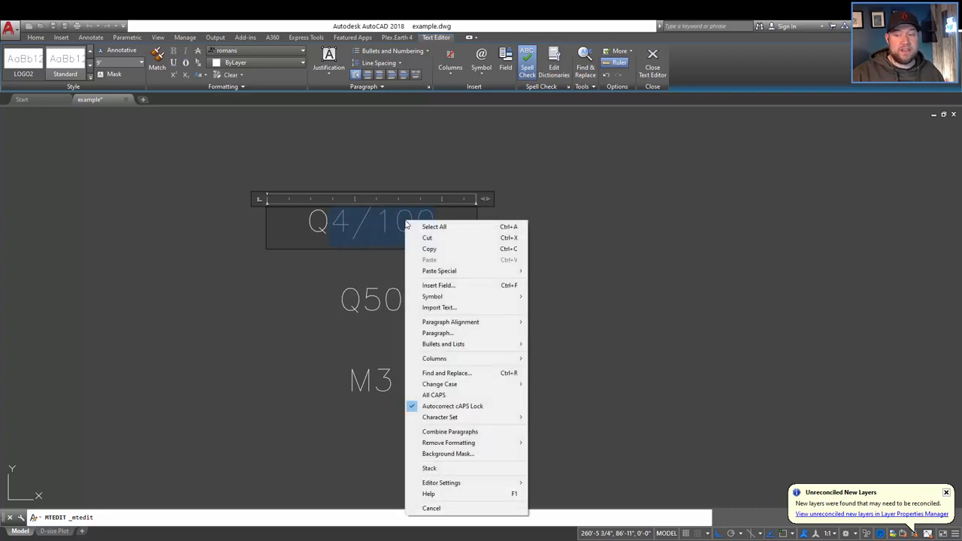
mouse_move(361, 231)
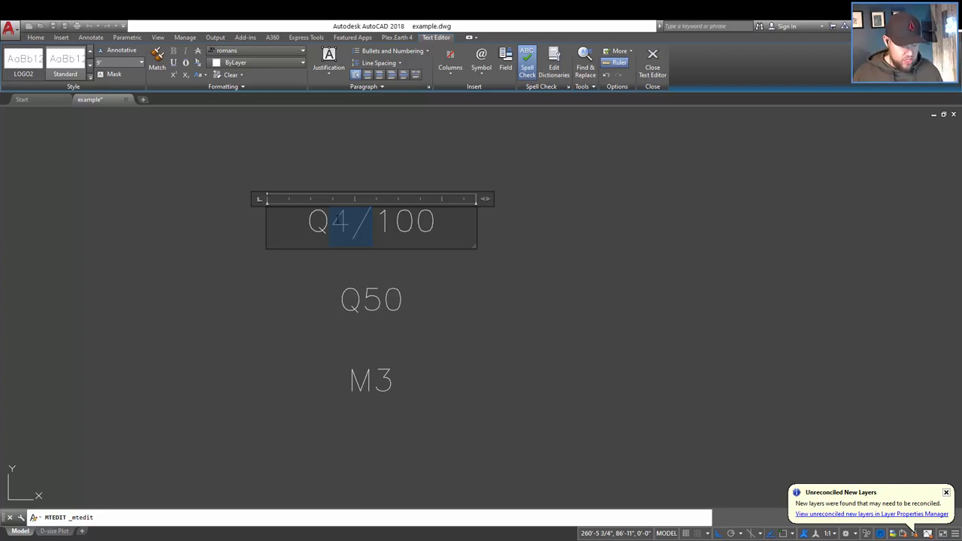
key(Delete)
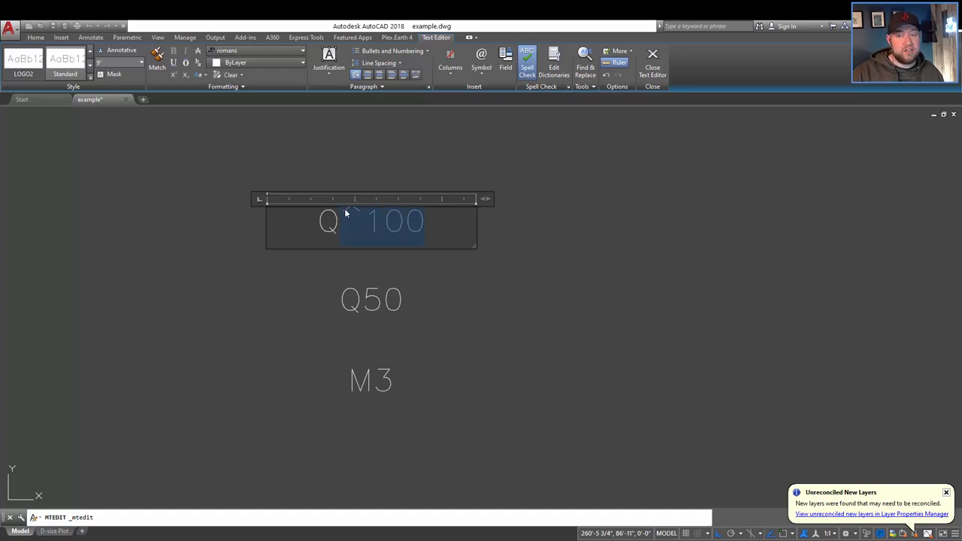
right_click(354, 222)
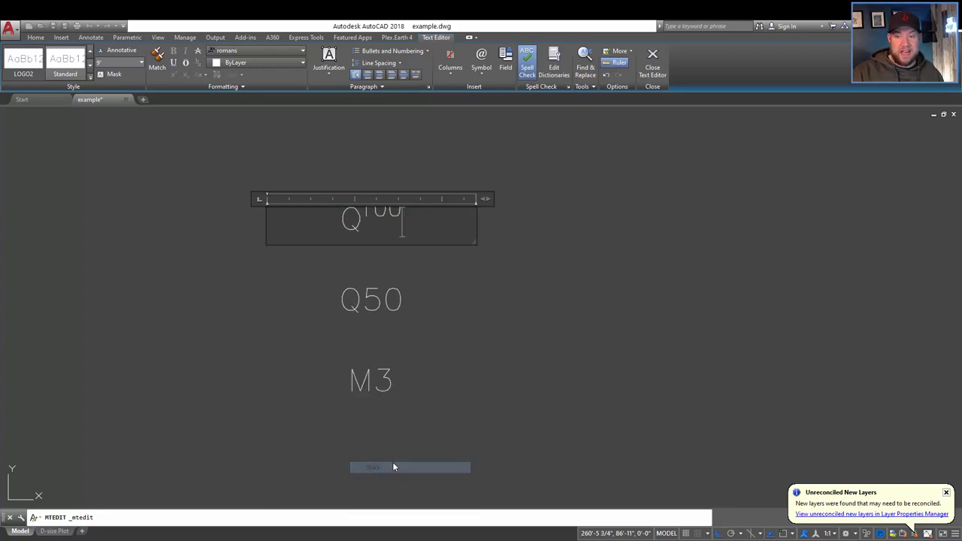
Finish the Q100 edit, then stack the 50 in Q50 as subscript with the upper value cleared
click(652, 60)
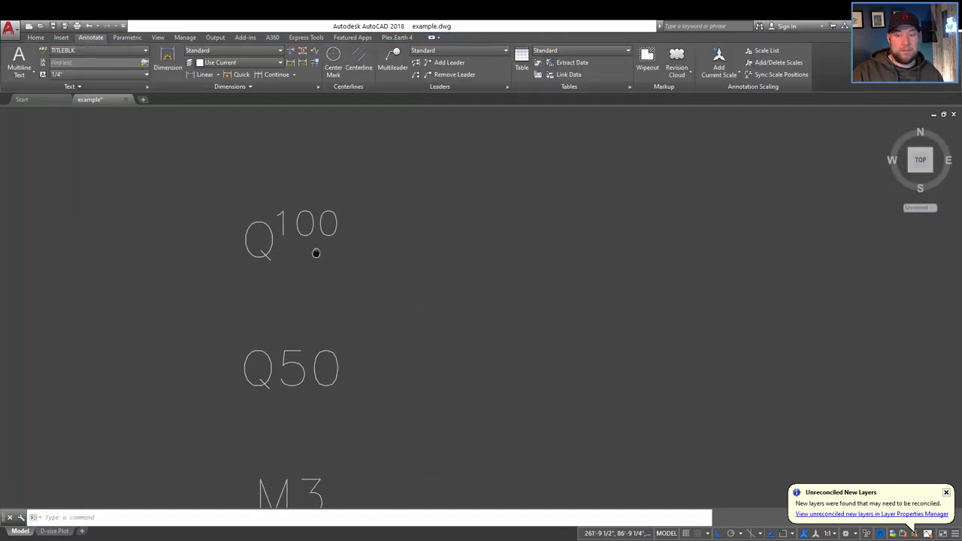
mouse_move(338, 241)
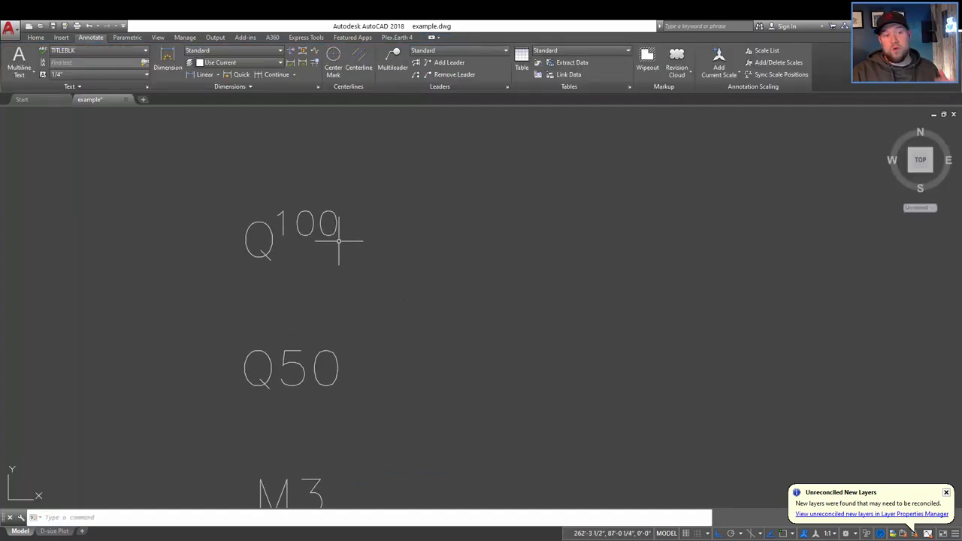
mouse_move(300, 248)
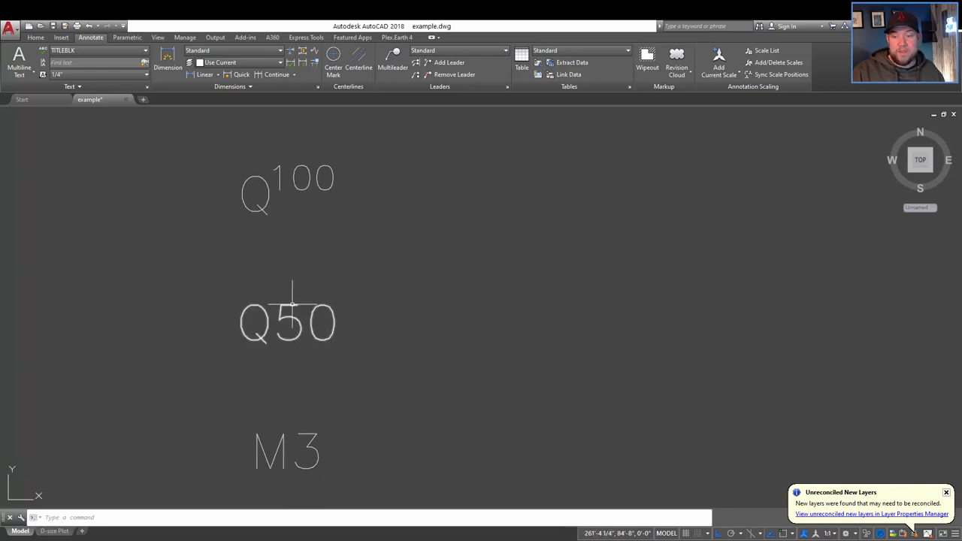
double_click(287, 321)
text(1)
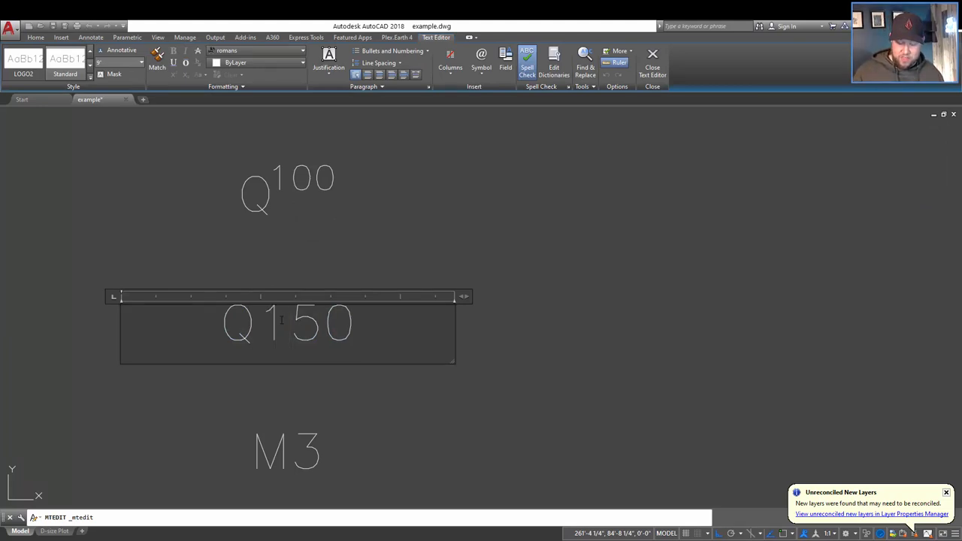
text(/)
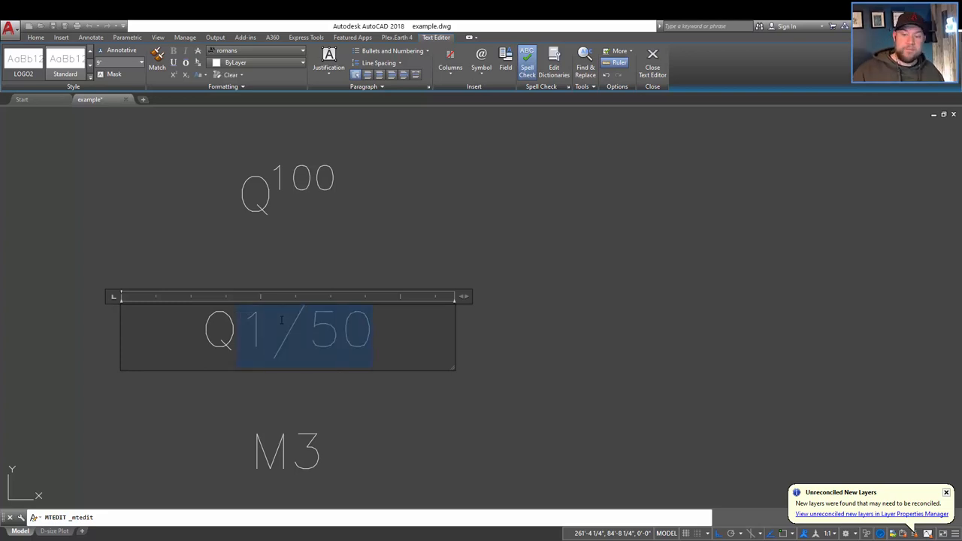
right_click(304, 333)
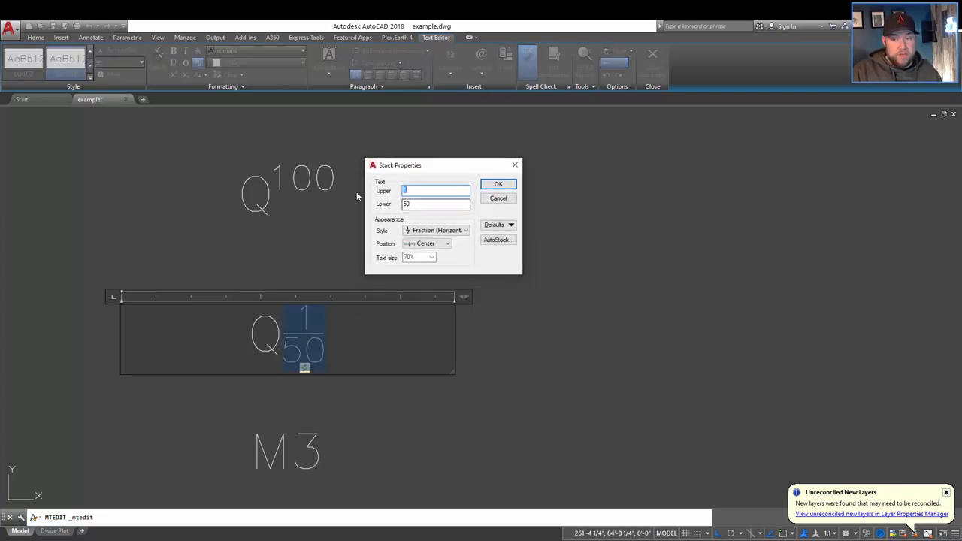
mouse_move(316, 349)
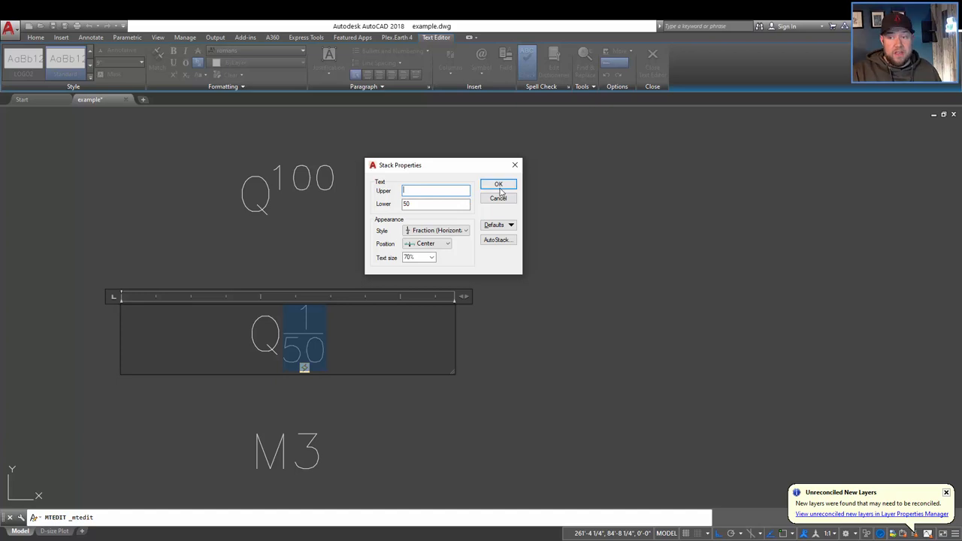
click(499, 184)
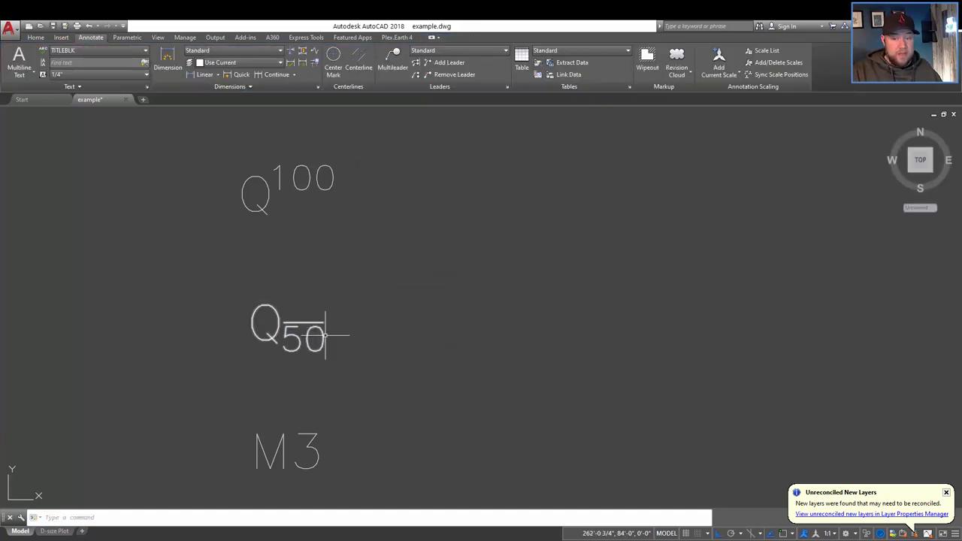
Set the Q50 stack to Tolerance style, adjust its text size and apply so no bar shows above 50
double_click(300, 334)
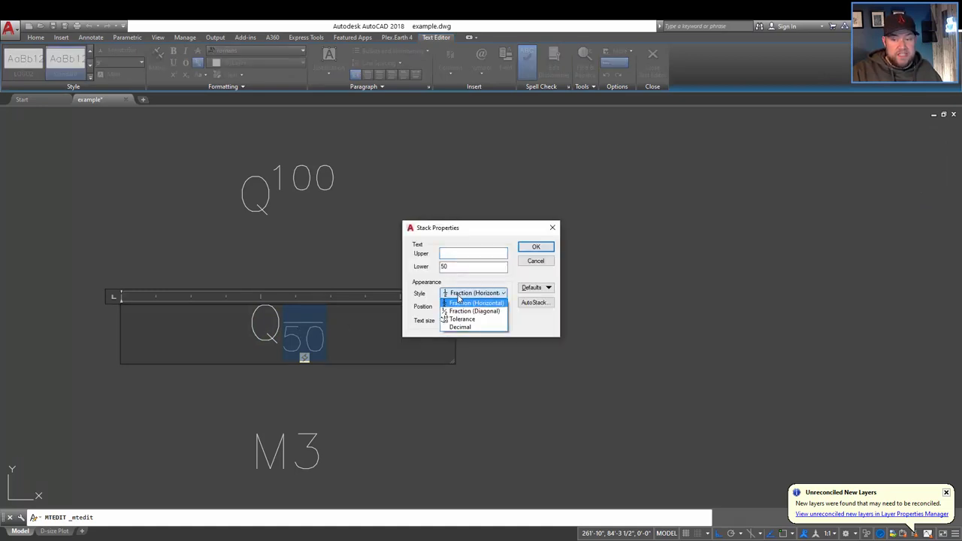
click(462, 318)
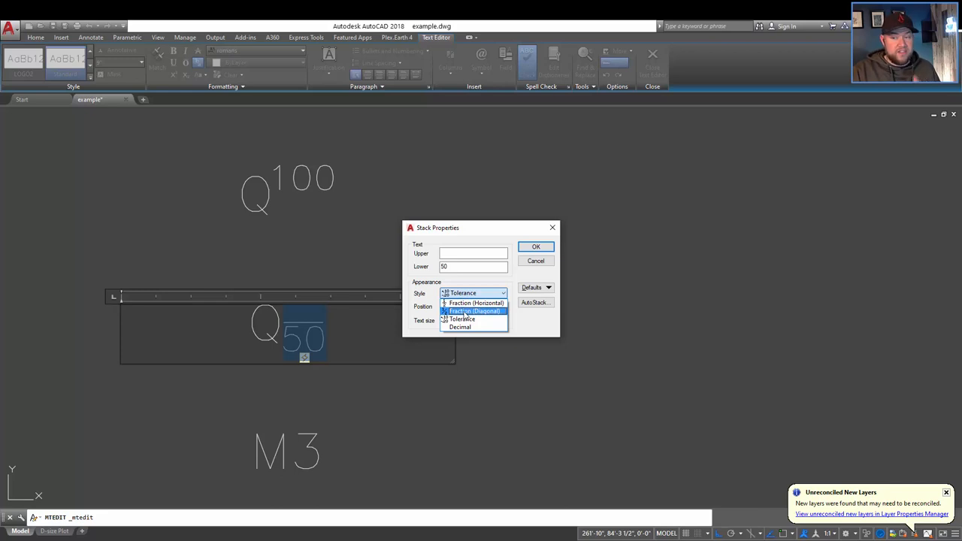
mouse_move(461, 319)
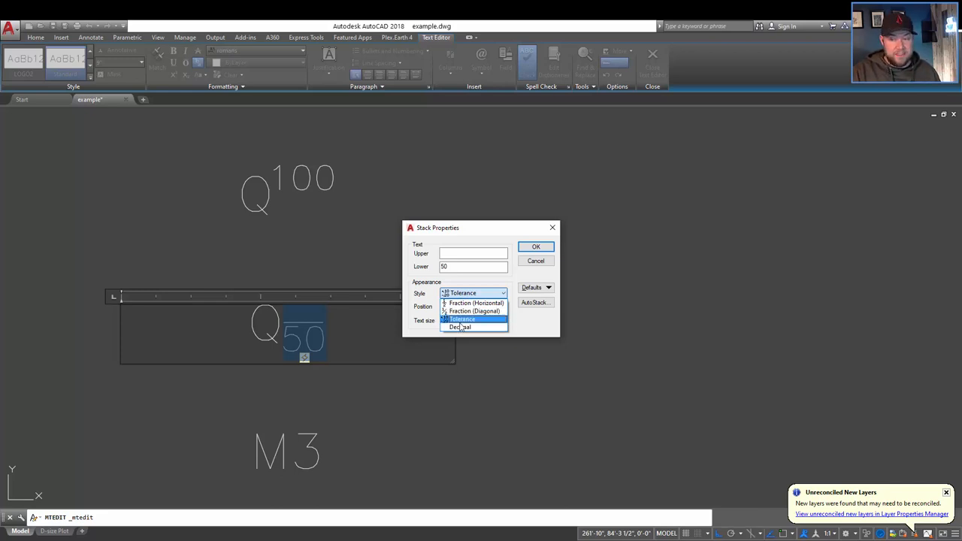
click(463, 318)
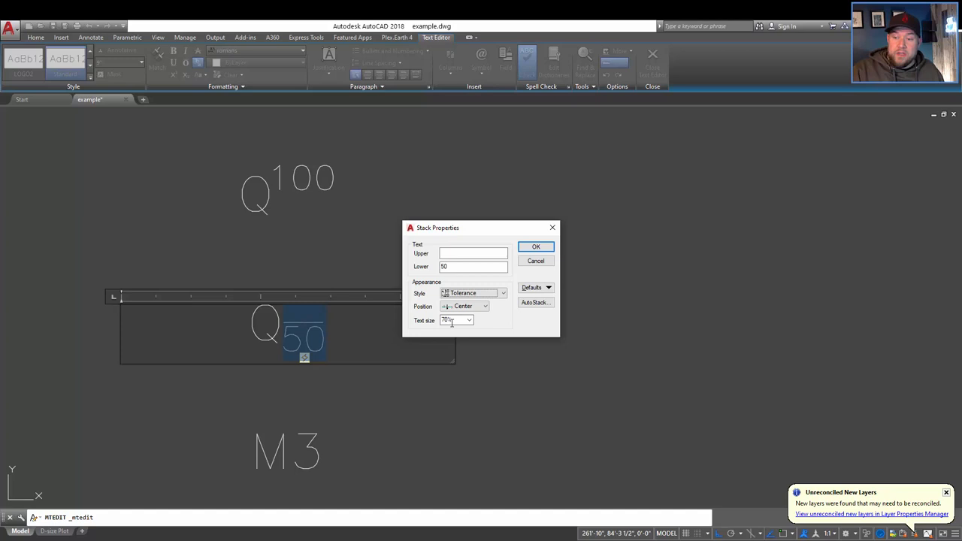
triple_click(454, 320)
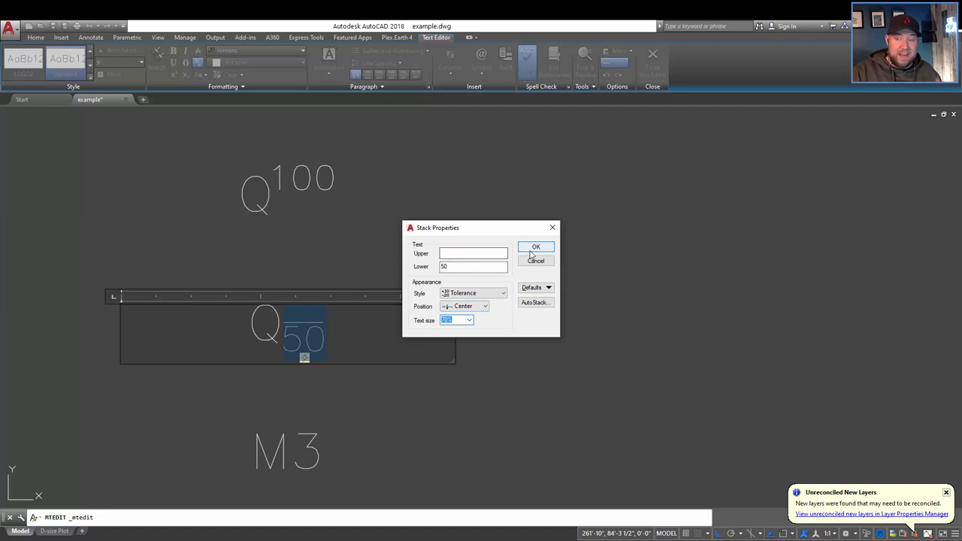
click(535, 247)
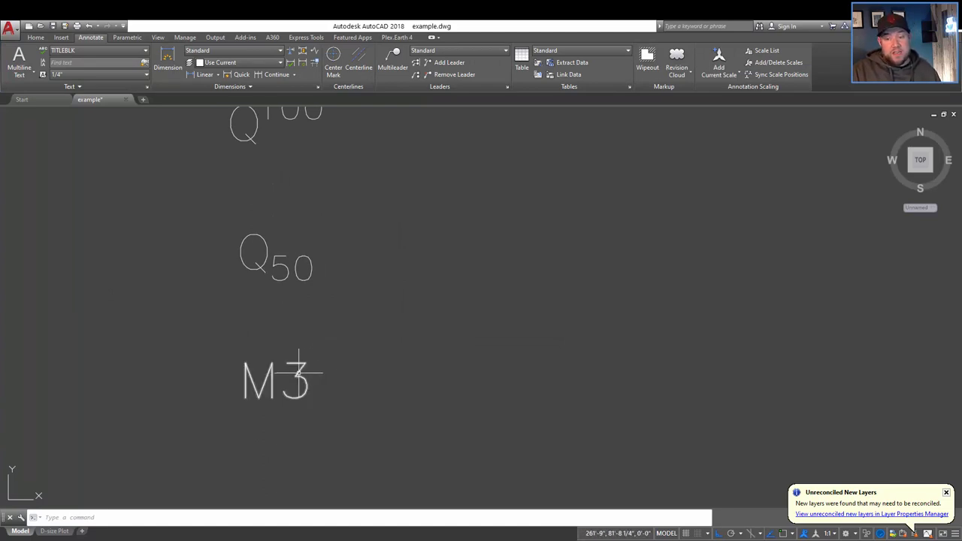
Edit the M3 text and remove the 3 so only the letter M remains
double_click(282, 379)
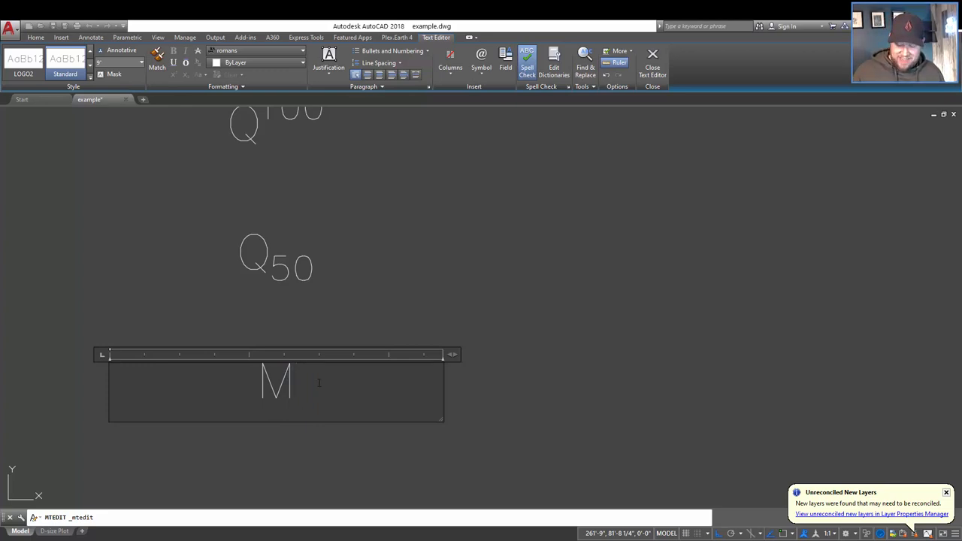
text(2)
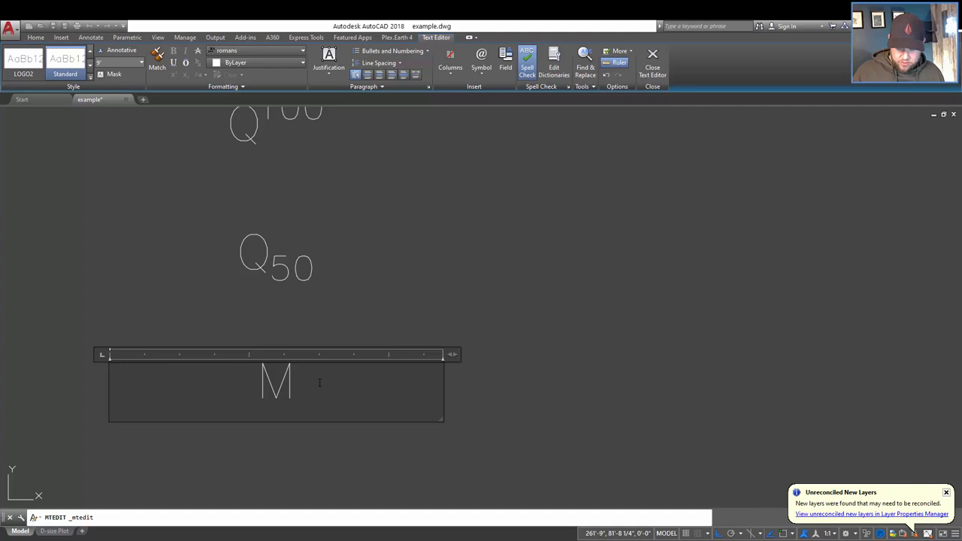
text(3)
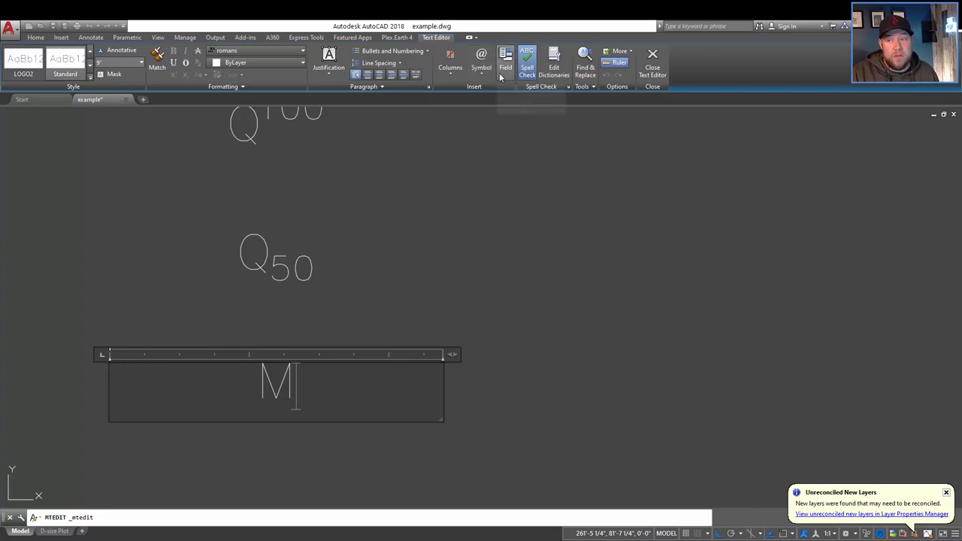
mouse_move(481, 67)
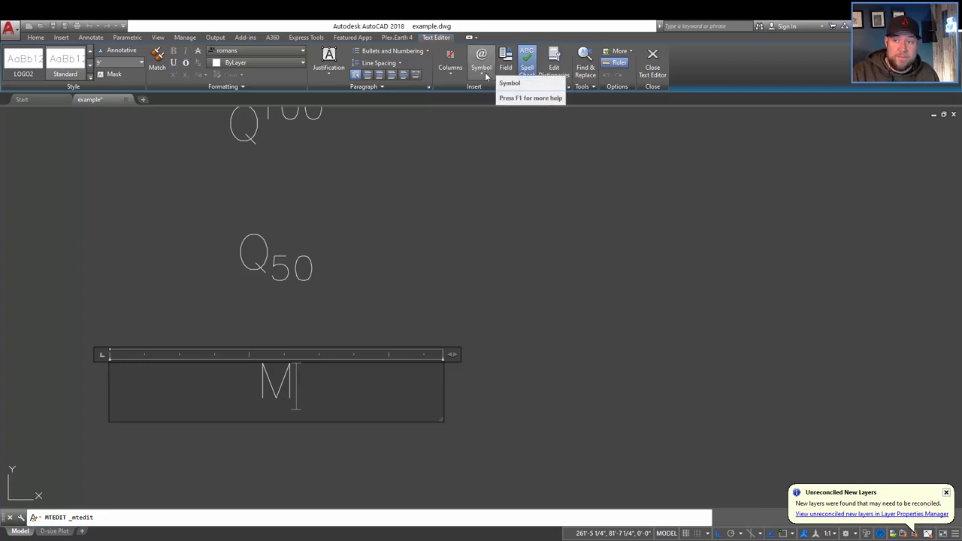
click(480, 64)
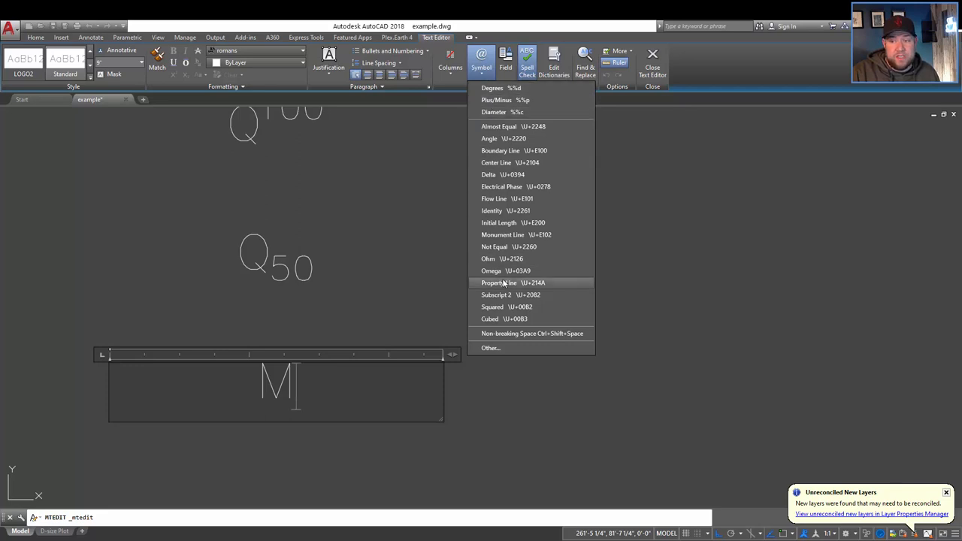
mouse_move(495, 99)
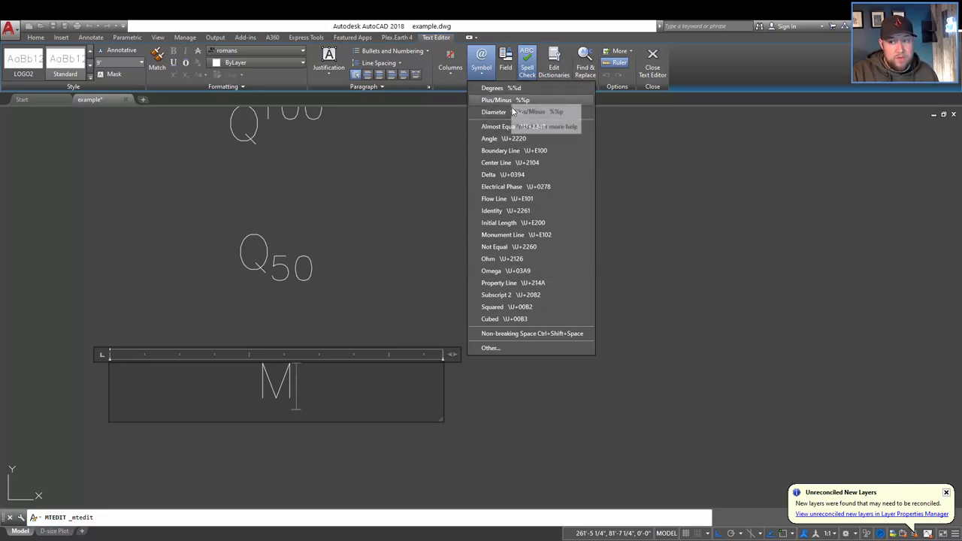
mouse_move(566, 138)
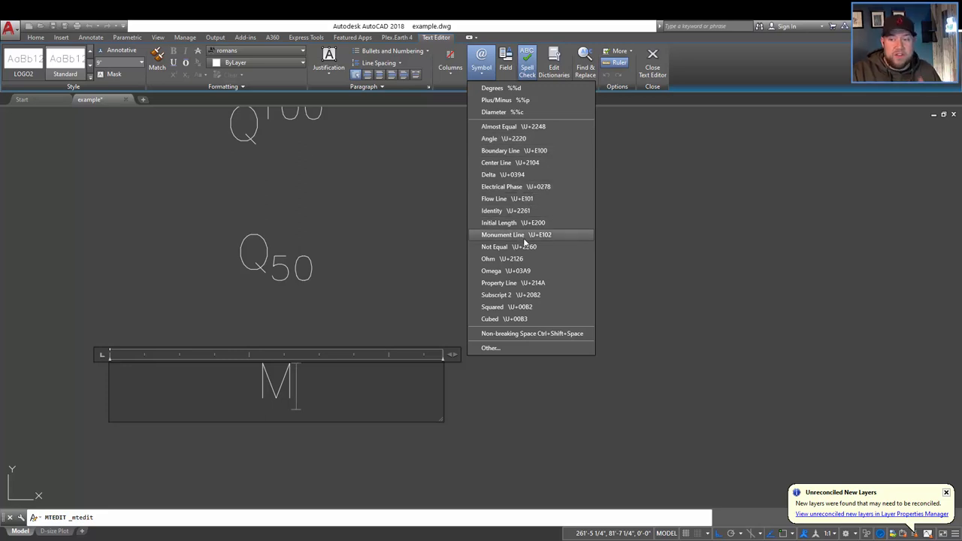
mouse_move(520, 289)
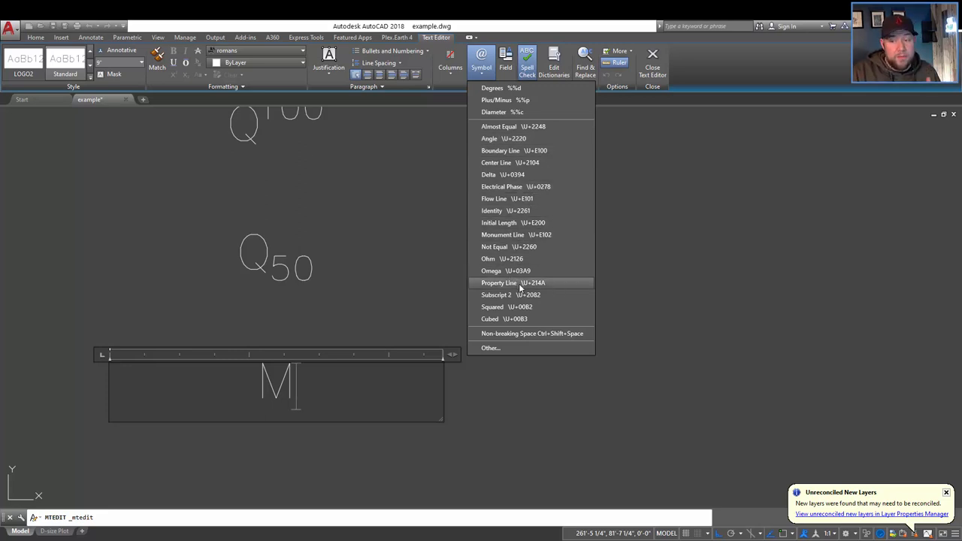
mouse_move(496, 294)
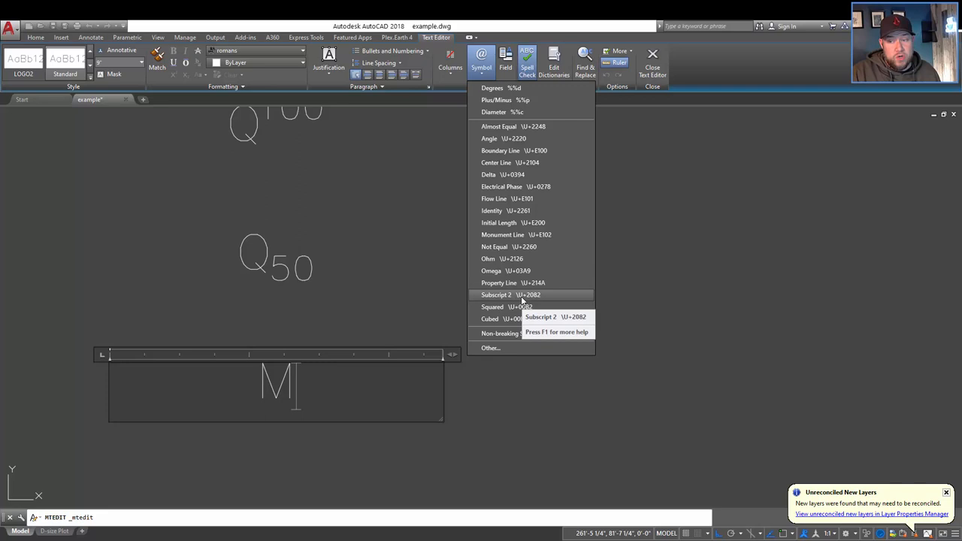
mouse_move(532, 334)
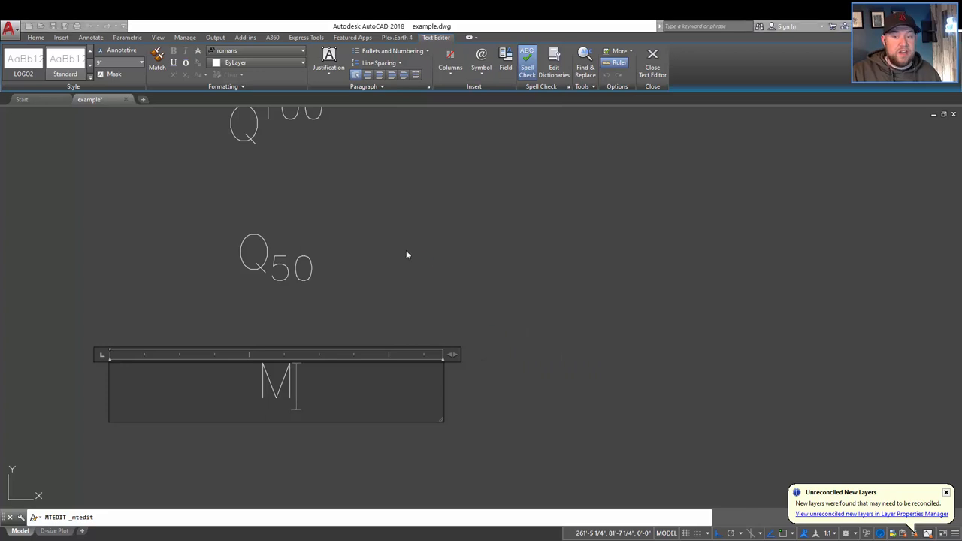
Browse the Character Map, preview capital Y, and close it leaving the M text unchanged
click(481, 54)
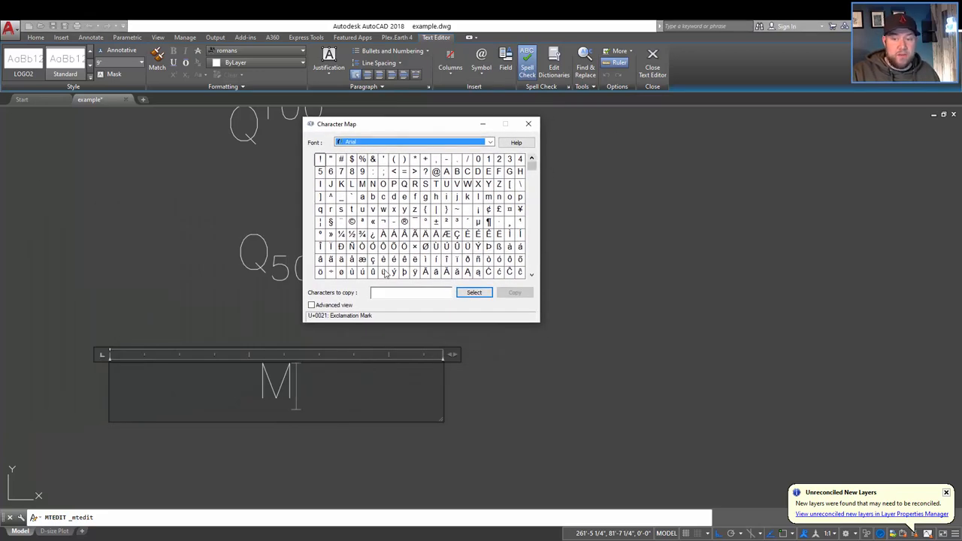
click(488, 183)
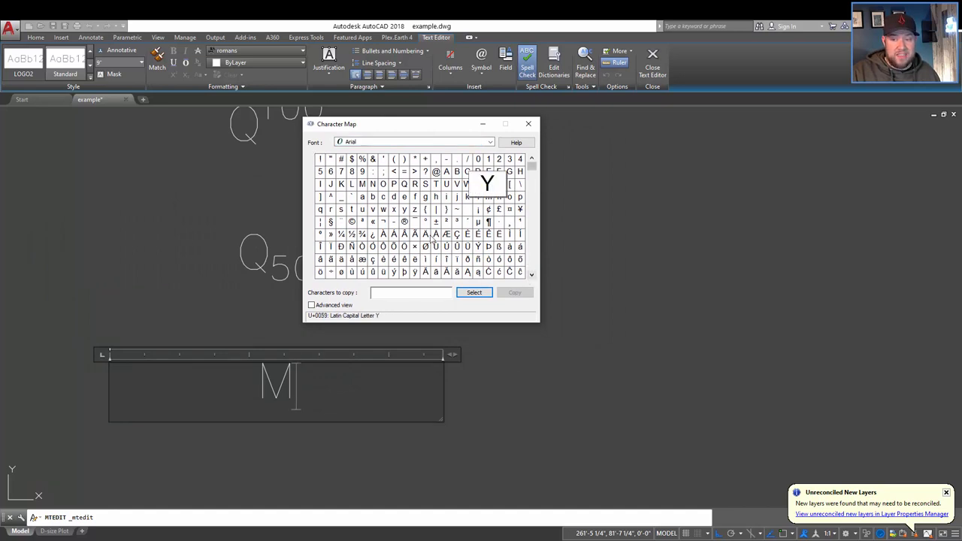
mouse_move(541, 308)
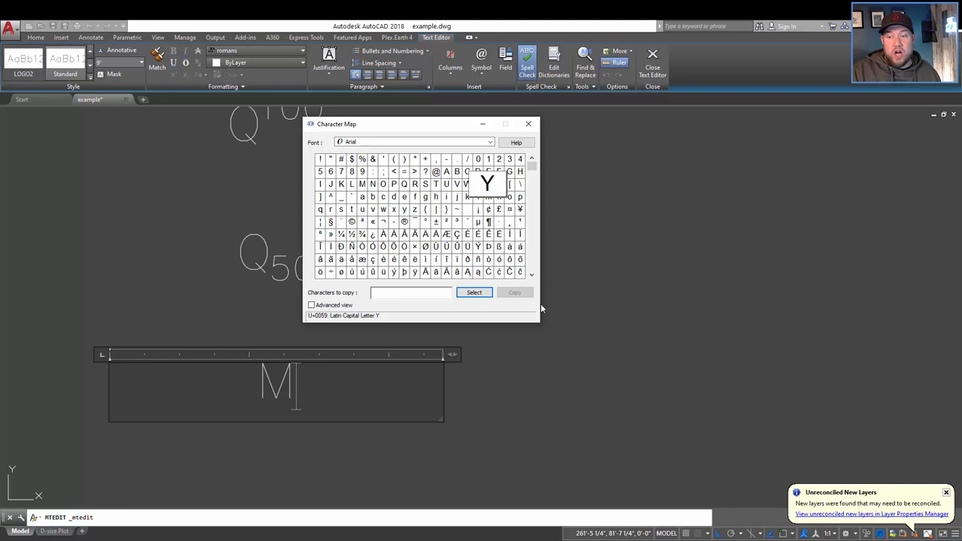
mouse_move(508, 140)
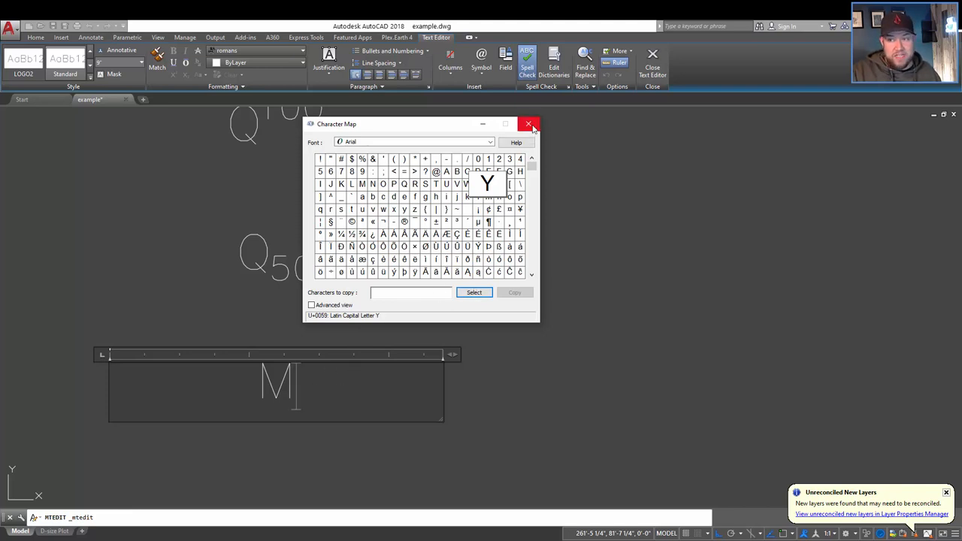
click(529, 123)
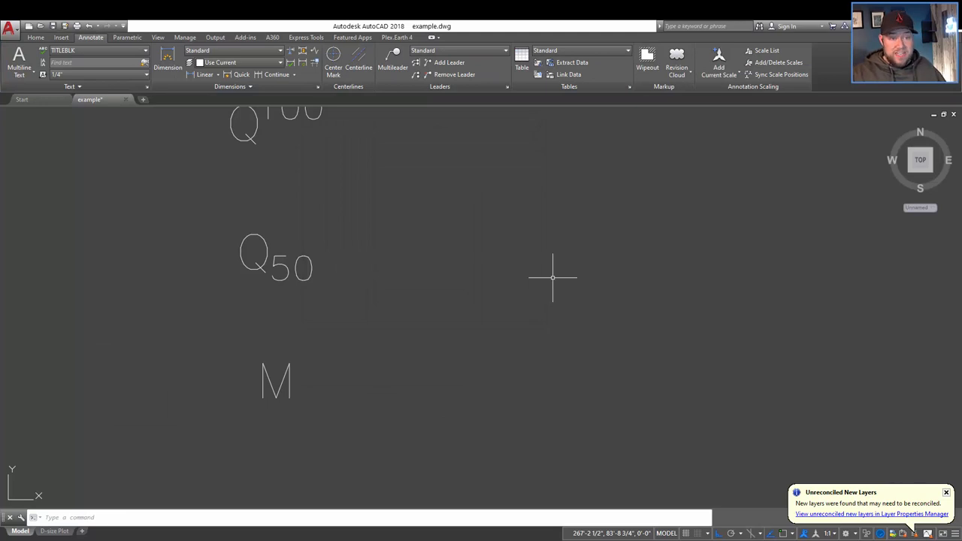